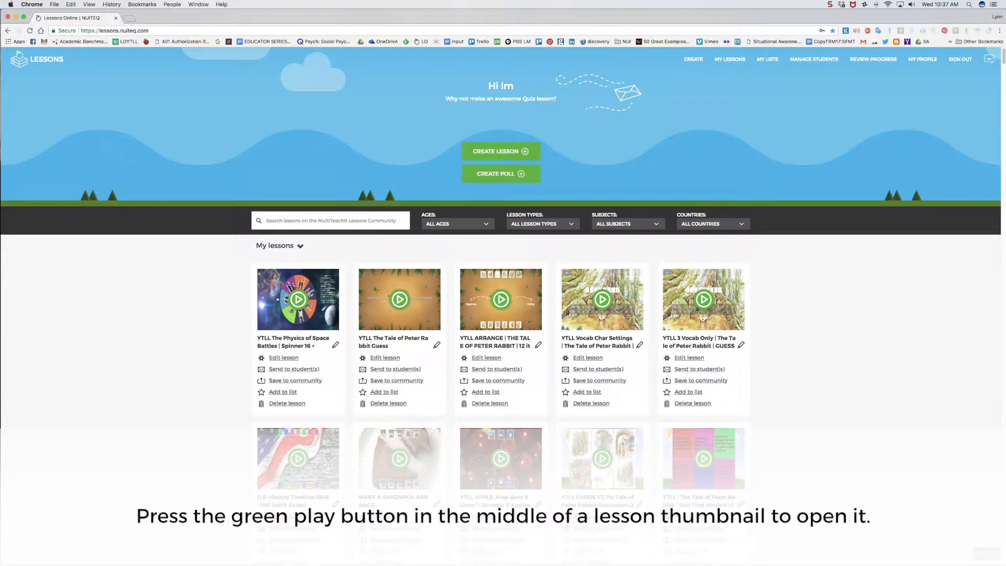
Step: Play the Physics of Space Battles Spinner lesson and spin its wheel until it lands on Use gyroscopes
{"action": "left_click", "coordinate": [296, 298]}
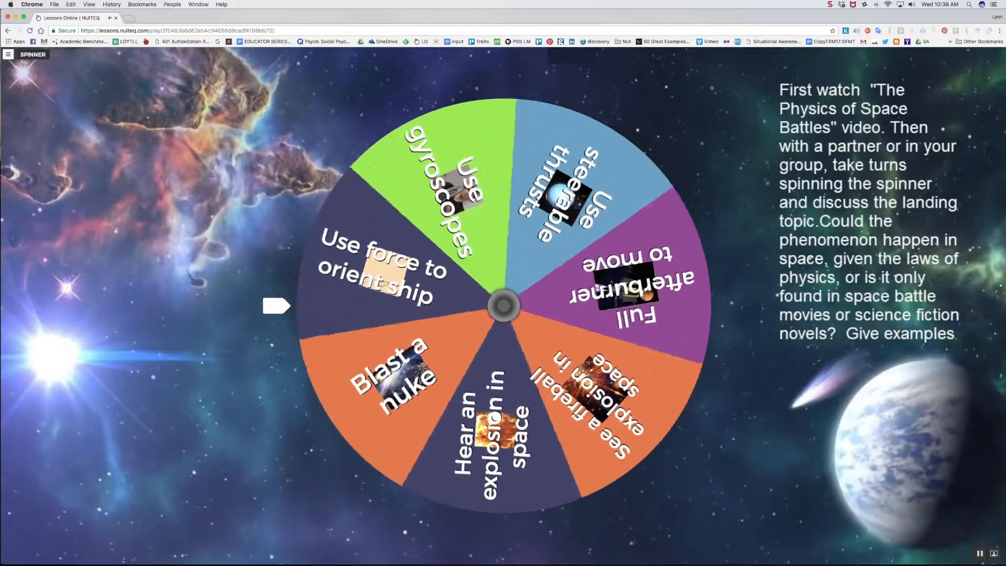
{"action": "left_click", "coordinate": [504, 305]}
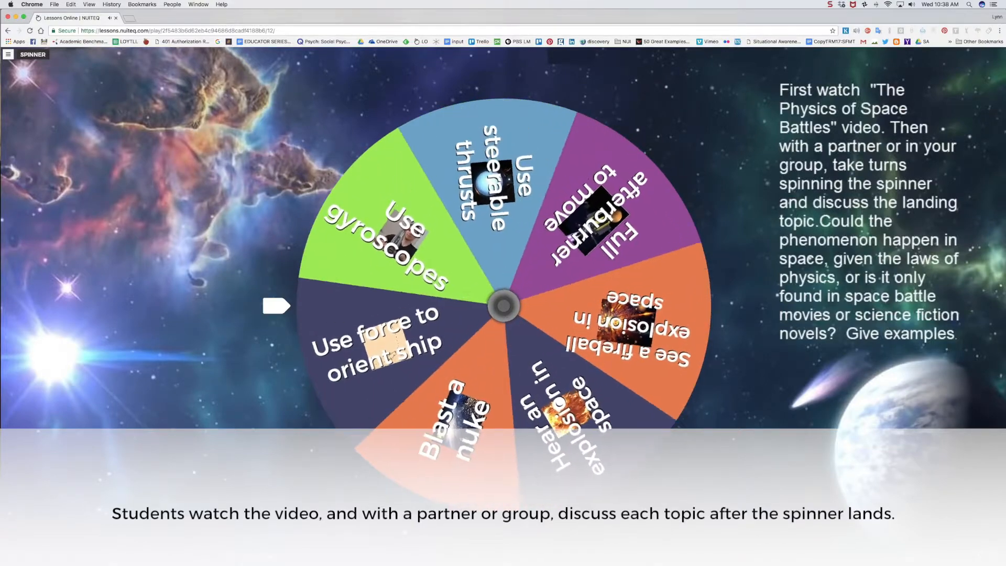
{"action": "left_click", "coordinate": [504, 305]}
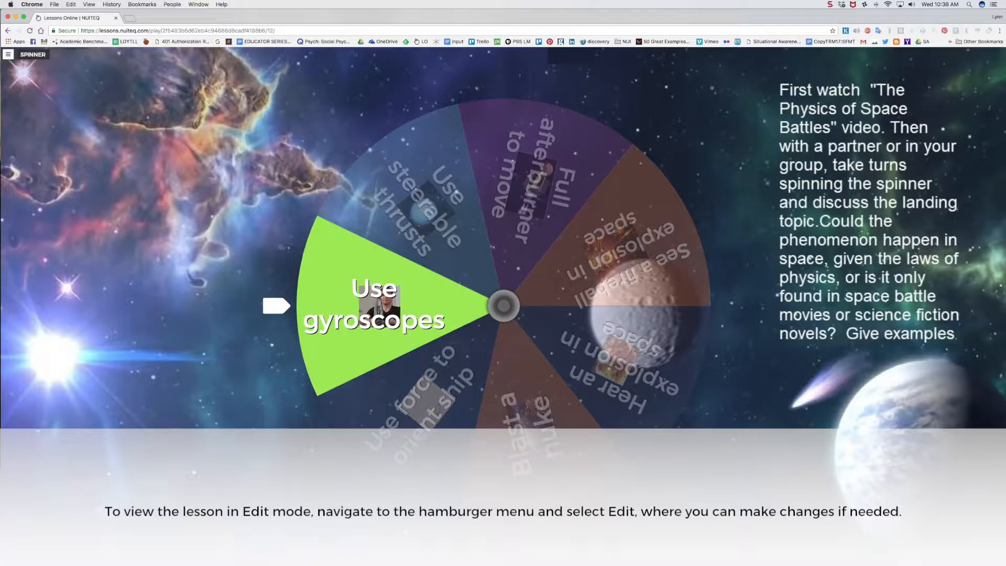
Step: View the existing spinner's seven items in edit mode, then return to the My Lessons dashboard
{"action": "left_click", "coordinate": [8, 54]}
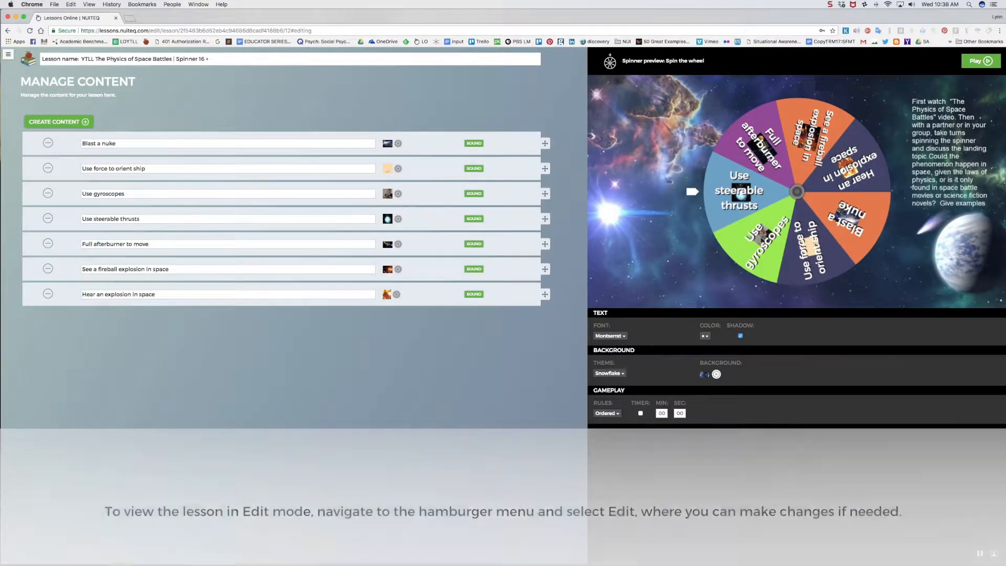
{"action": "left_click", "coordinate": [9, 53]}
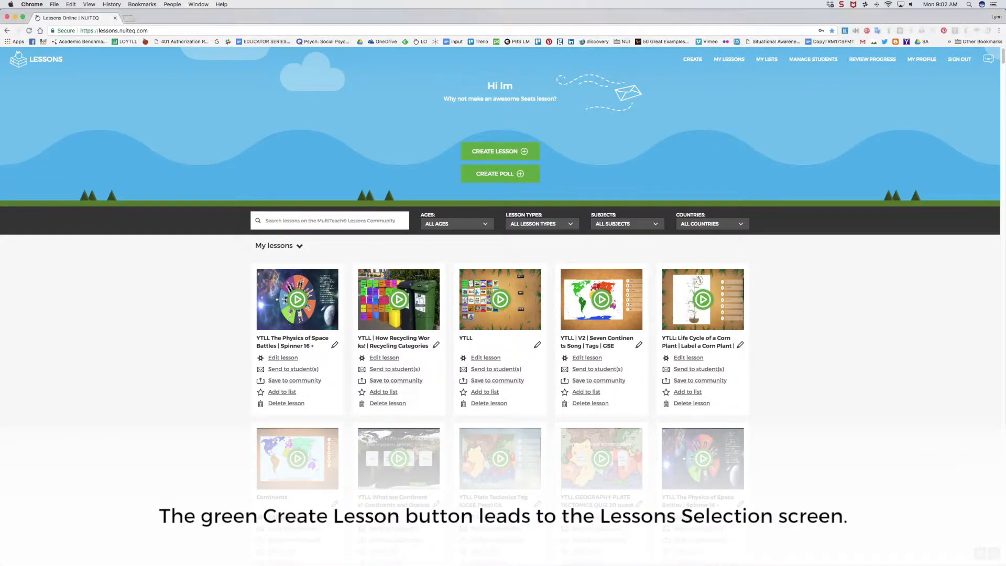
Step: Create a new lesson, browsing Assessment and Practice types, and choose the Spinner lesson type
{"action": "left_click", "coordinate": [499, 151]}
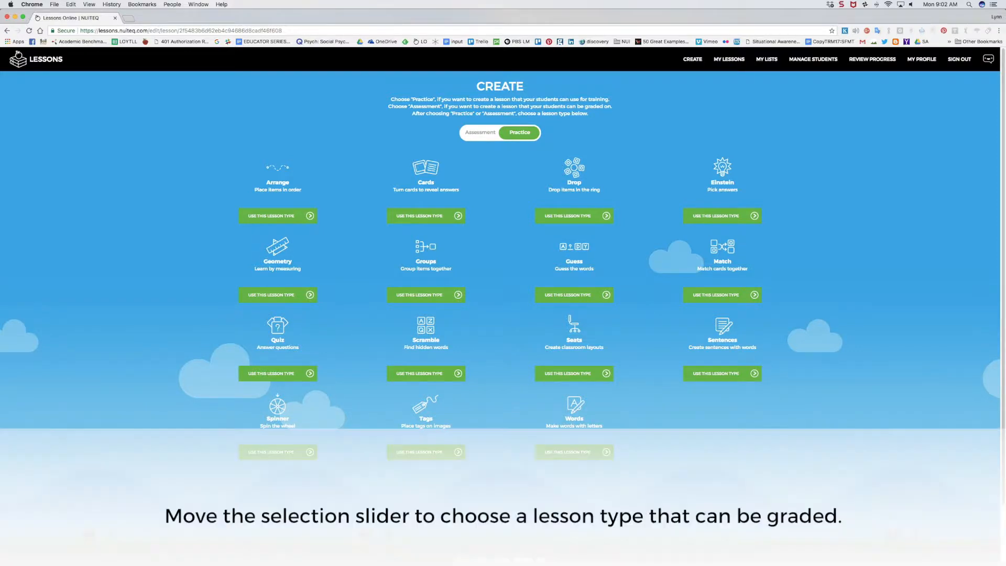
{"action": "left_click", "coordinate": [482, 132]}
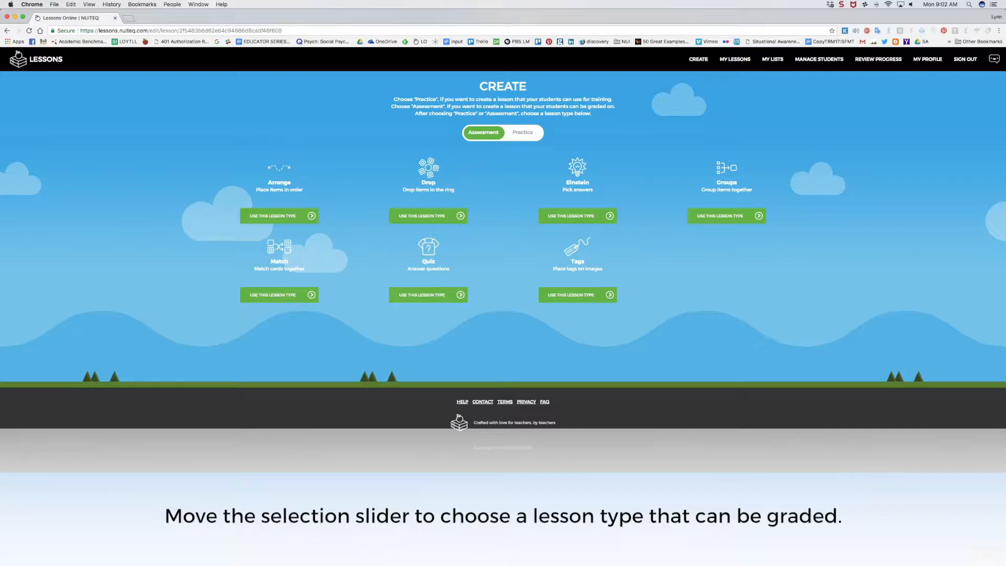
{"action": "left_click", "coordinate": [519, 133]}
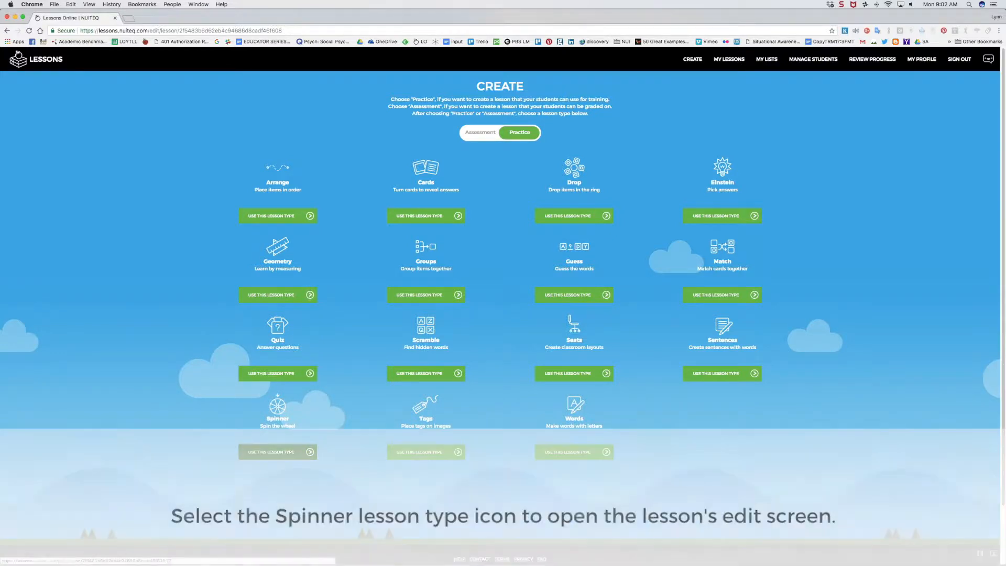
{"action": "left_click", "coordinate": [276, 407]}
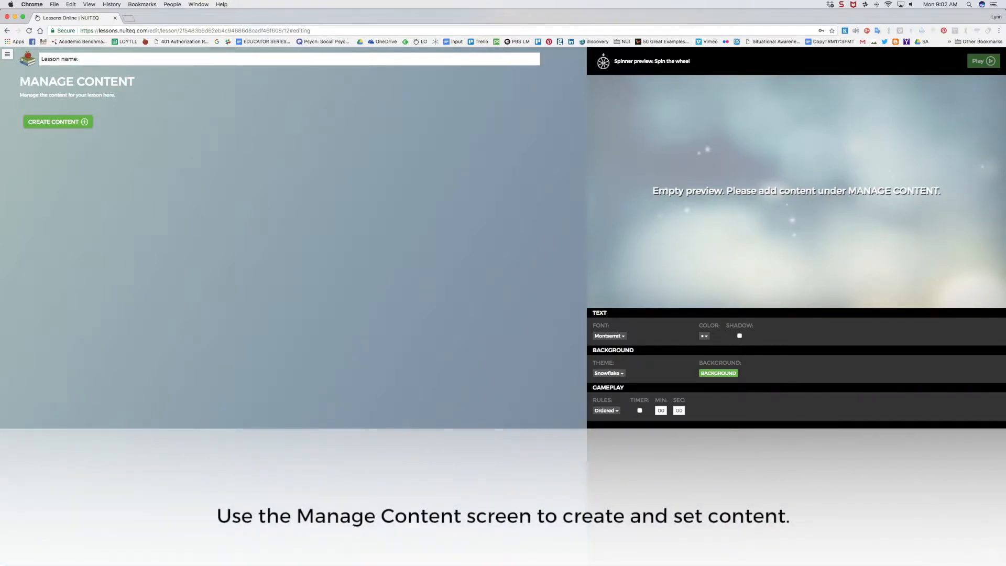
Step: Name the lesson 'PHYSICS OF SPACE BATTLES V2 SPINNER' and add rows for seven items
{"action": "type", "text": "PHYSICS O"}
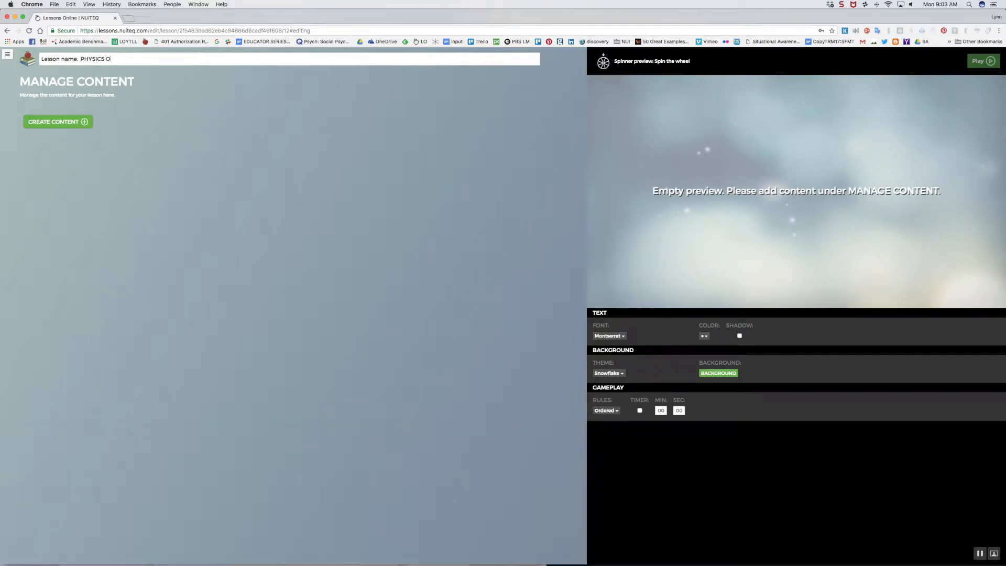
{"action": "type", "text": "F SPACE BATTLES V2 SPINNER"}
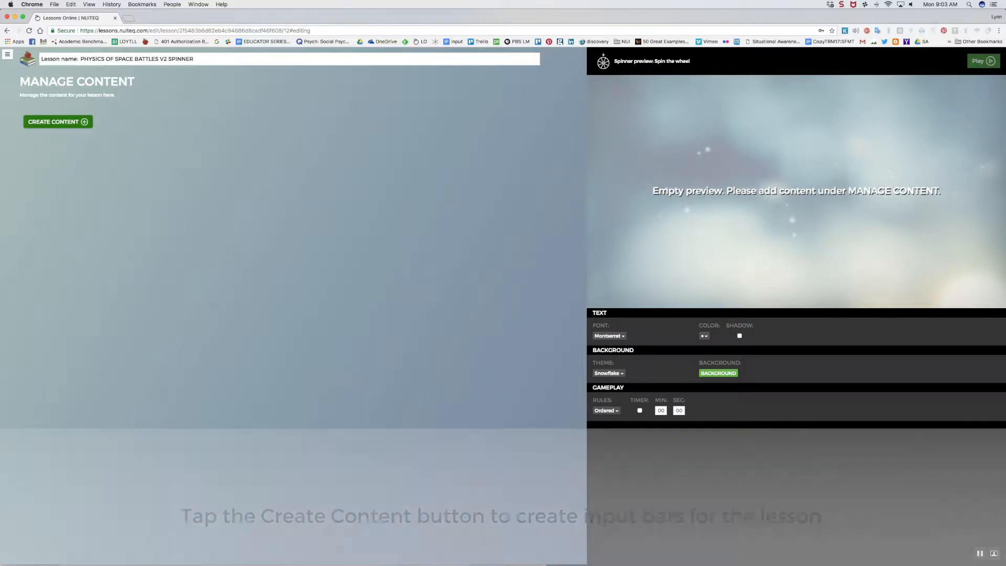
{"action": "left_click", "coordinate": [56, 122]}
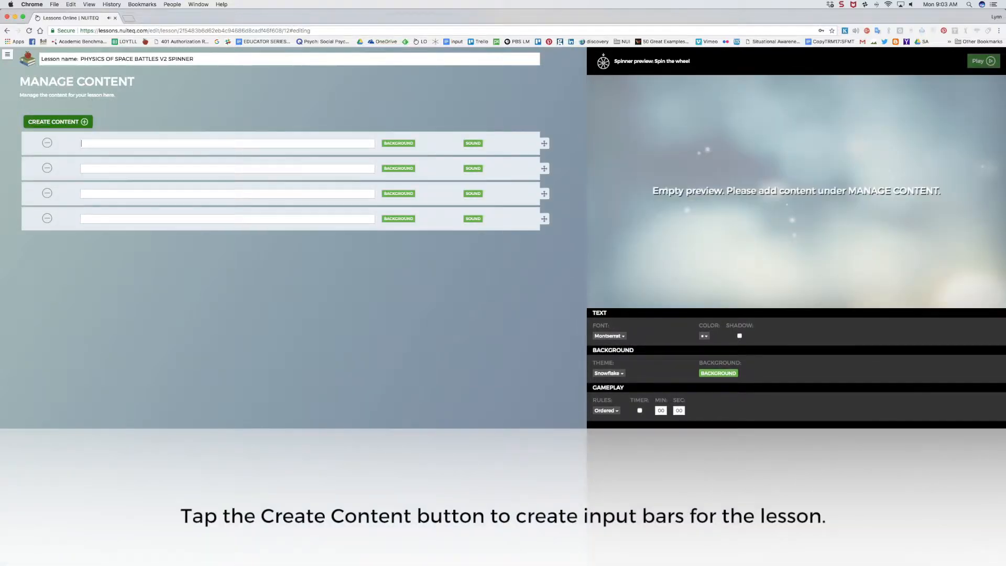
{"action": "left_click", "coordinate": [56, 121]}
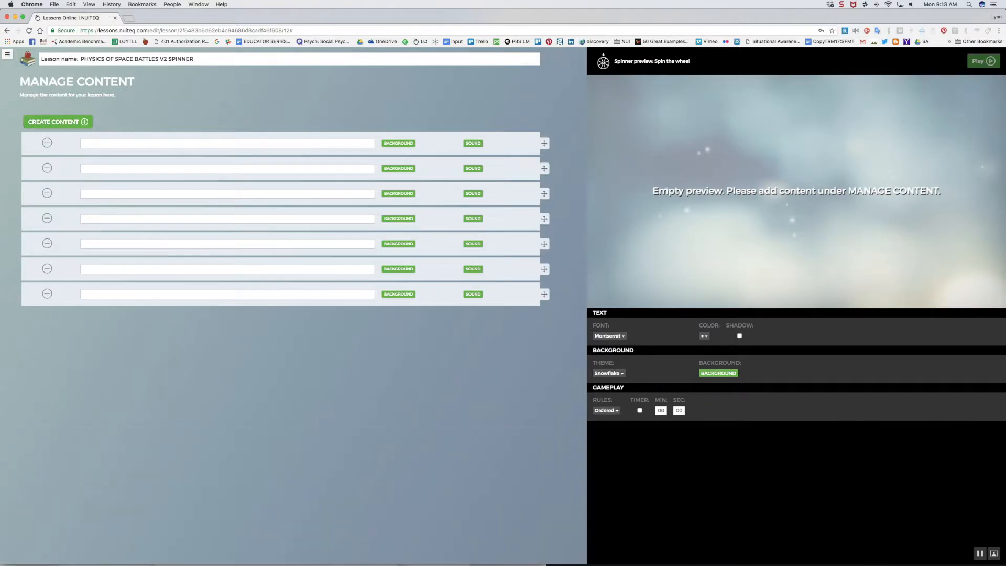
Step: Enter the items (Blast a nuke, Use force to orient ship, ...) and attach an image to each
{"action": "type", "text": "Blast a nuk"}
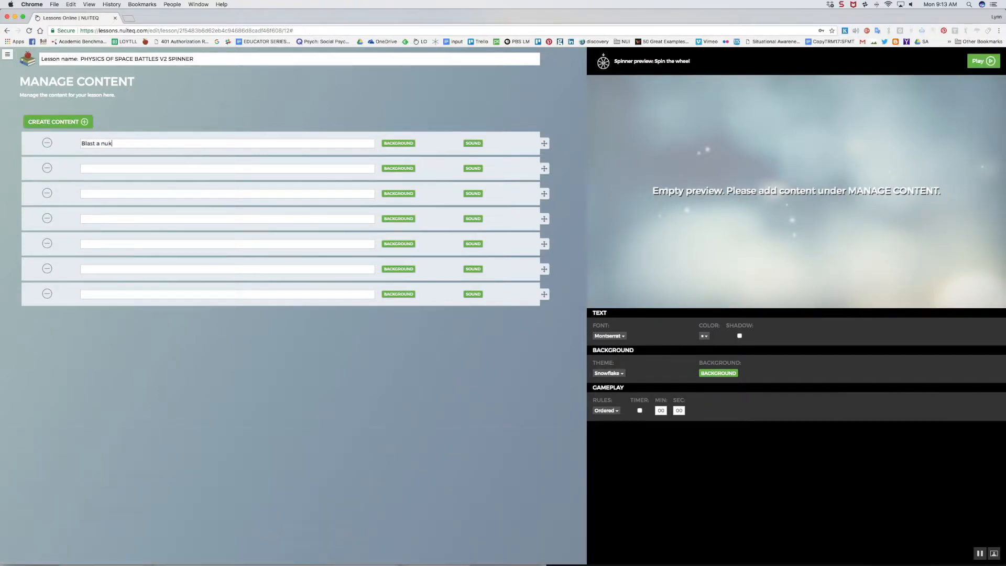
{"action": "left_click", "coordinate": [398, 143]}
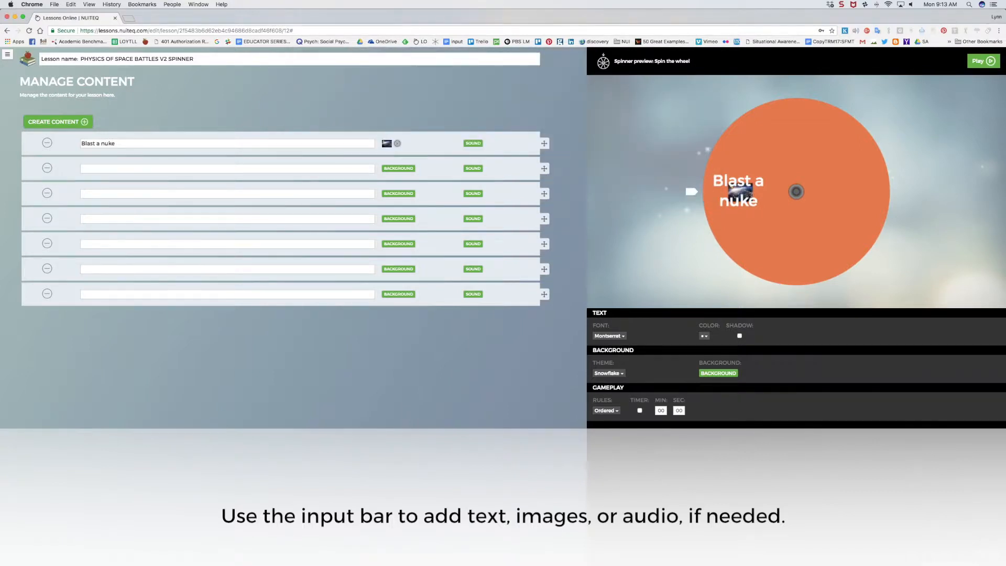
{"action": "type", "text": "Use force to orient ship"}
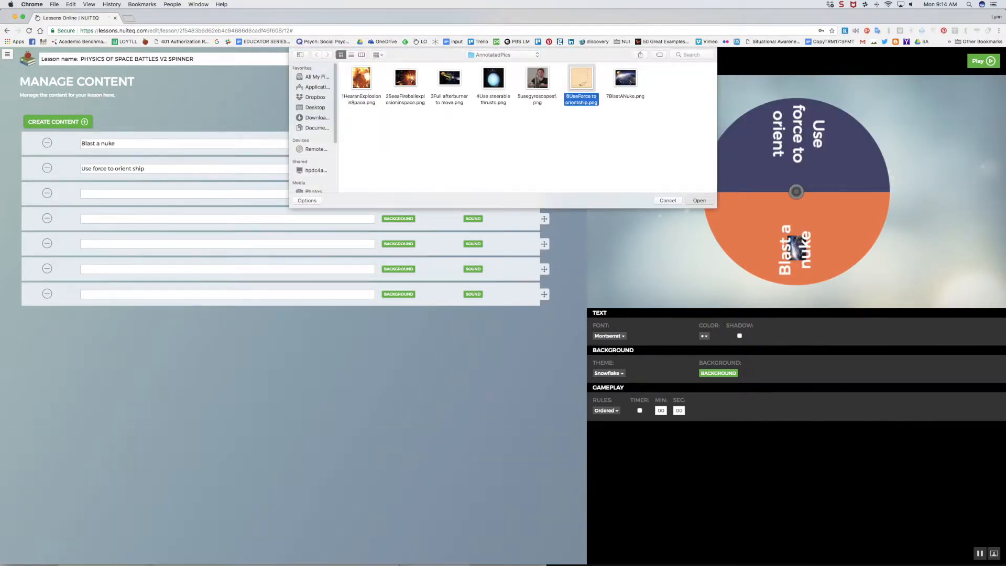
{"action": "left_click", "coordinate": [699, 200]}
{"action": "type", "text": "Use gyroscopes"}
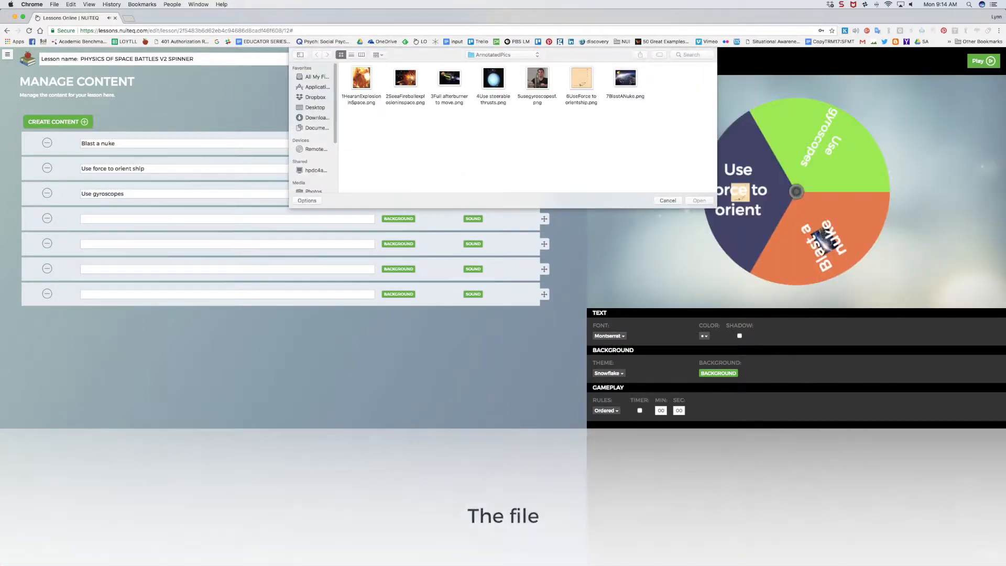
{"action": "left_click", "coordinate": [666, 200]}
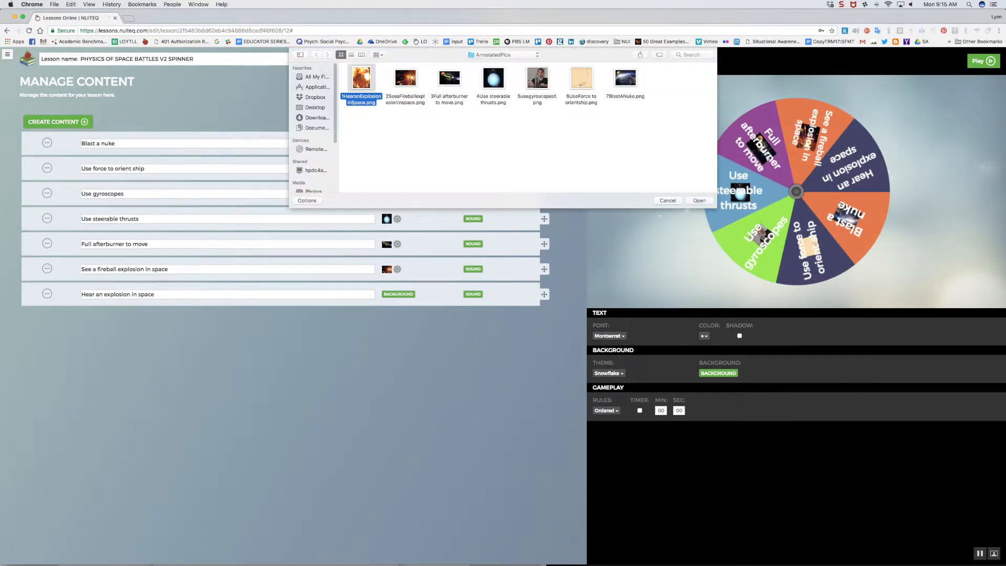
{"action": "left_click", "coordinate": [698, 200]}
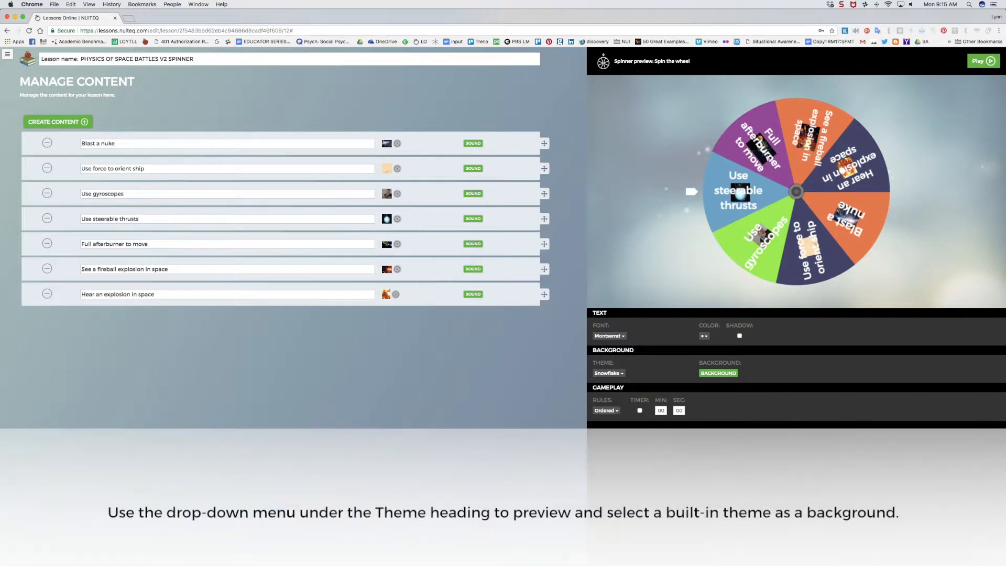
Step: Choose a built-in theme and import the space nebula image as the spinner's background
{"action": "left_click", "coordinate": [739, 335]}
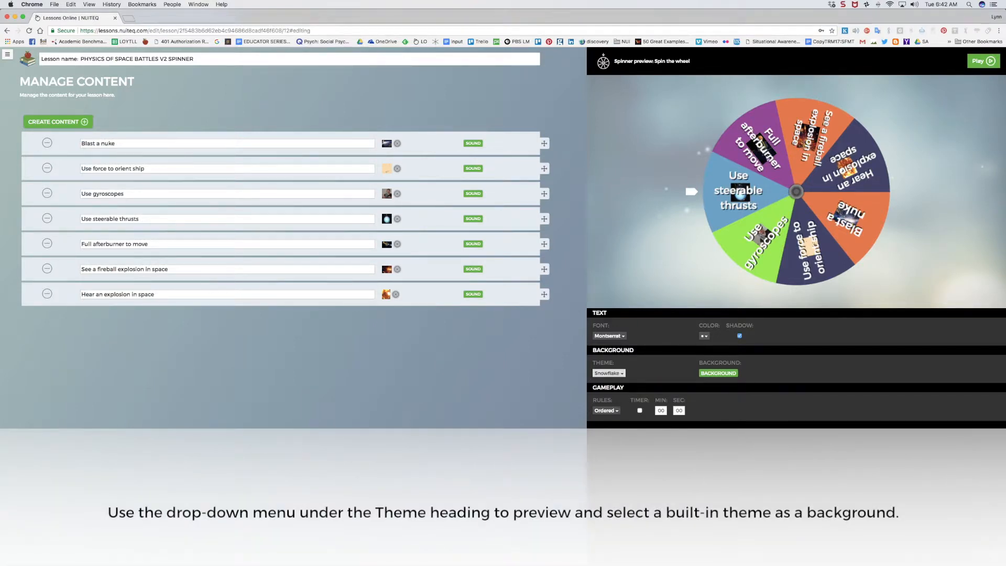
{"action": "left_click", "coordinate": [608, 373]}
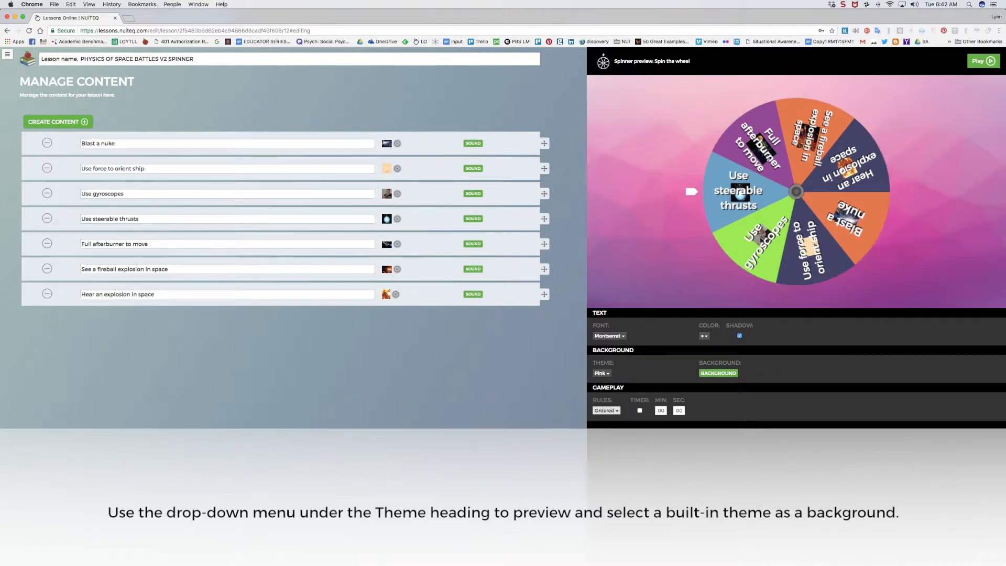
{"action": "left_click", "coordinate": [601, 373]}
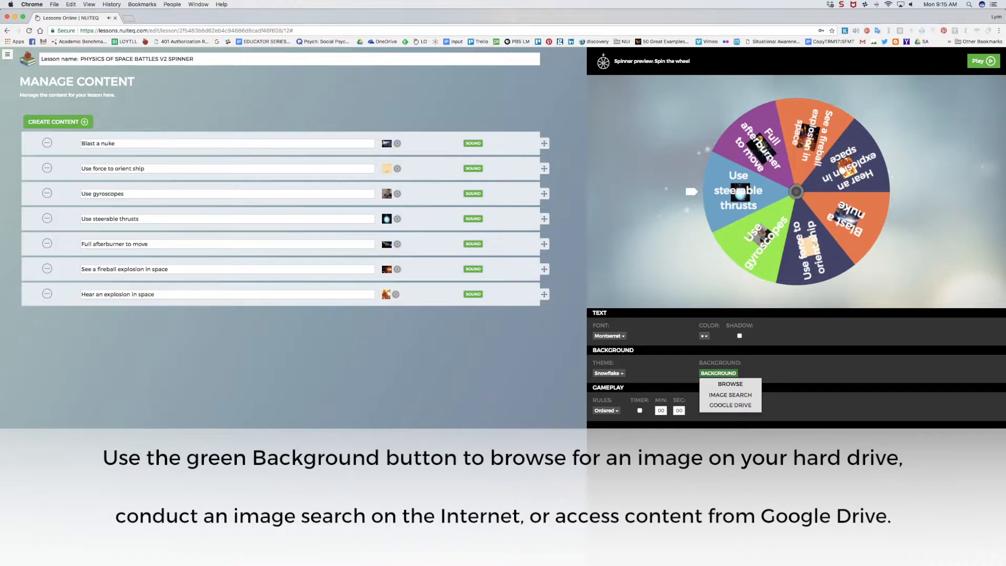
{"action": "left_click", "coordinate": [729, 384]}
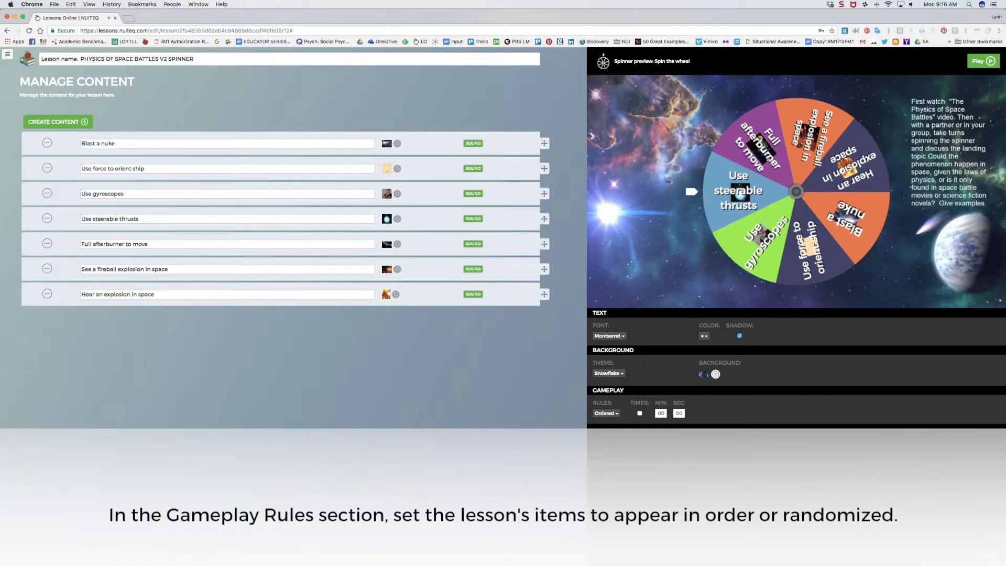
{"action": "left_click", "coordinate": [605, 413]}
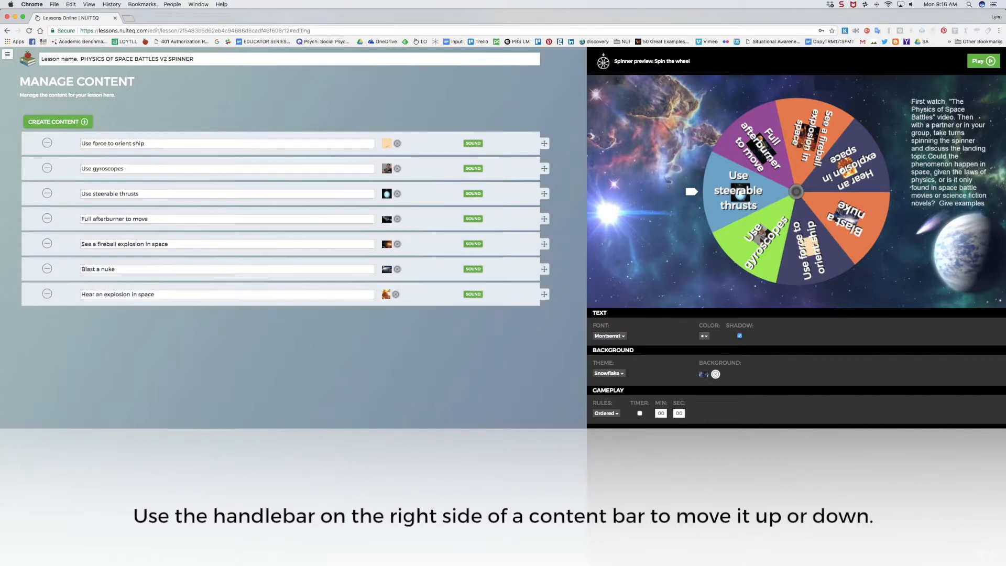
{"action": "left_click_drag", "start_coordinate": [544, 269], "coordinate": [544, 241]}
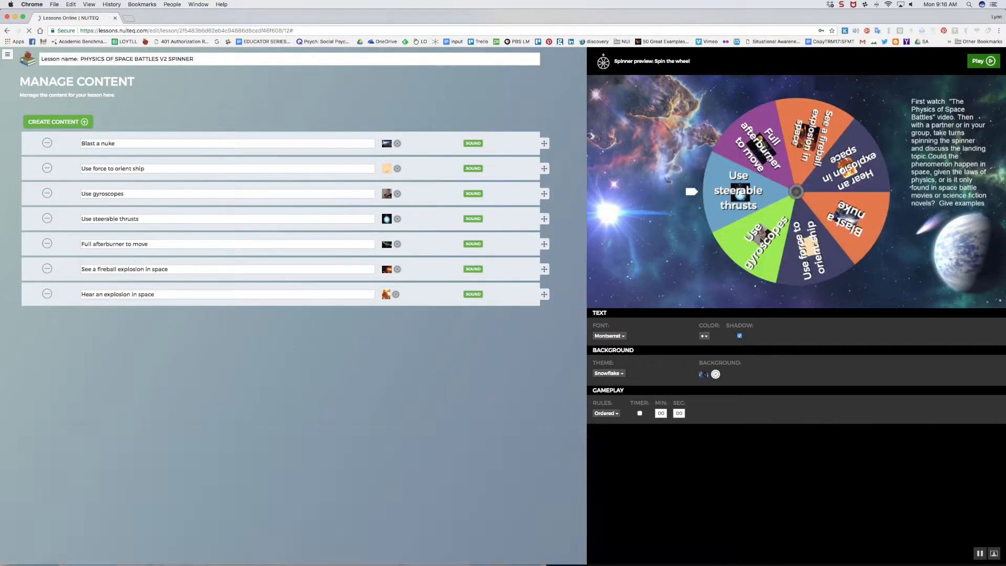
{"action": "left_click", "coordinate": [977, 61]}
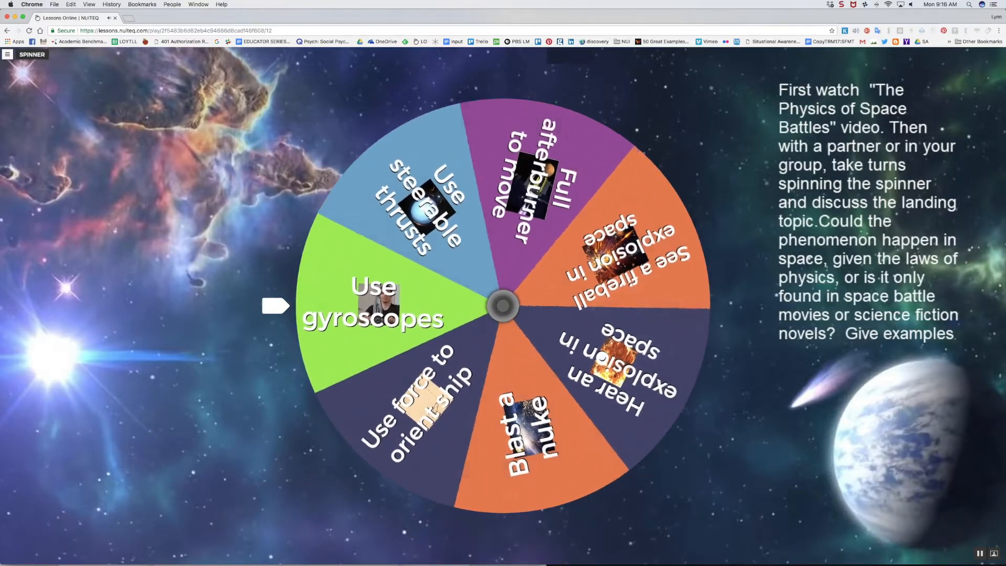
{"action": "left_click", "coordinate": [8, 53]}
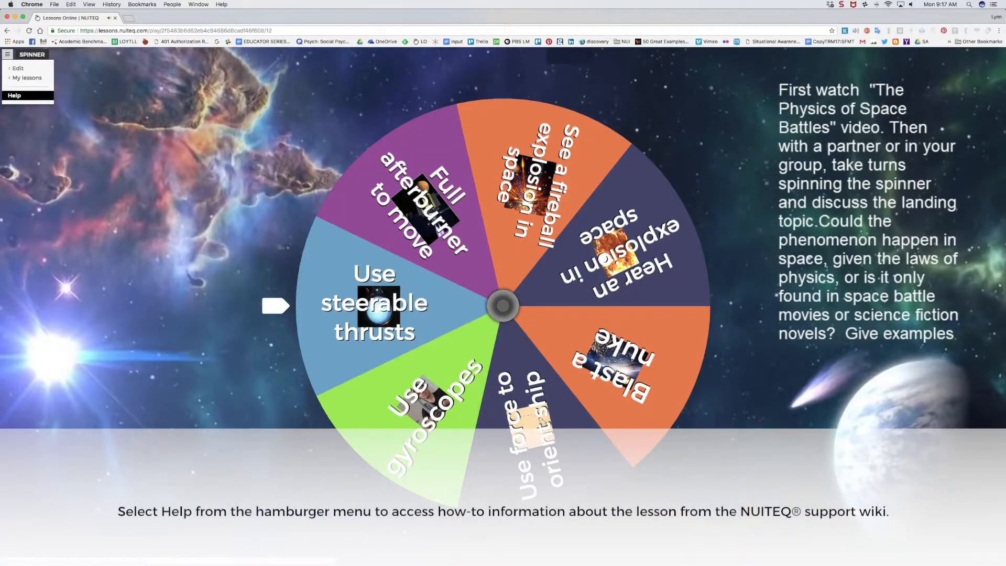
{"action": "left_click", "coordinate": [13, 95]}
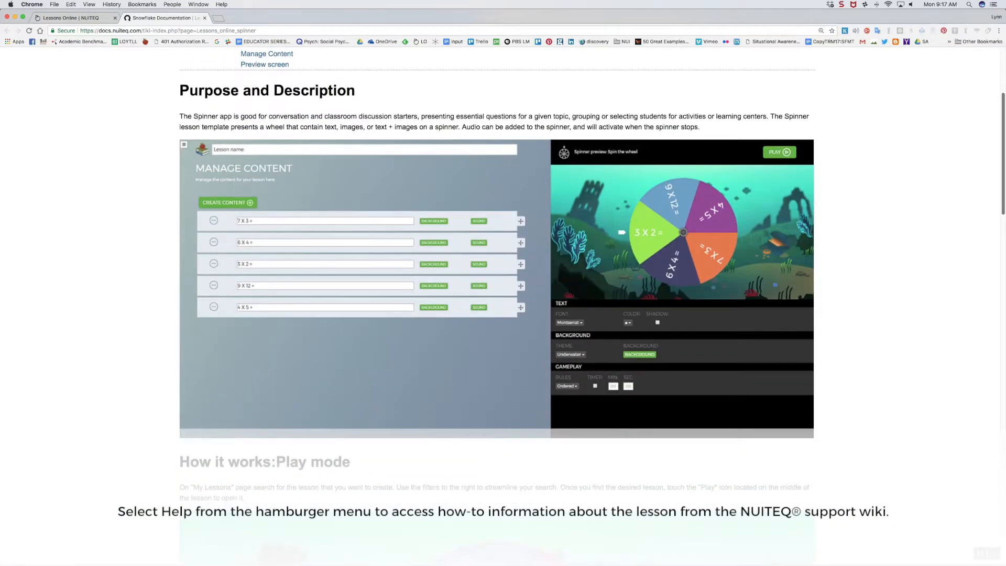
{"action": "scroll", "scroll_direction": "down", "scroll_amount": 3}
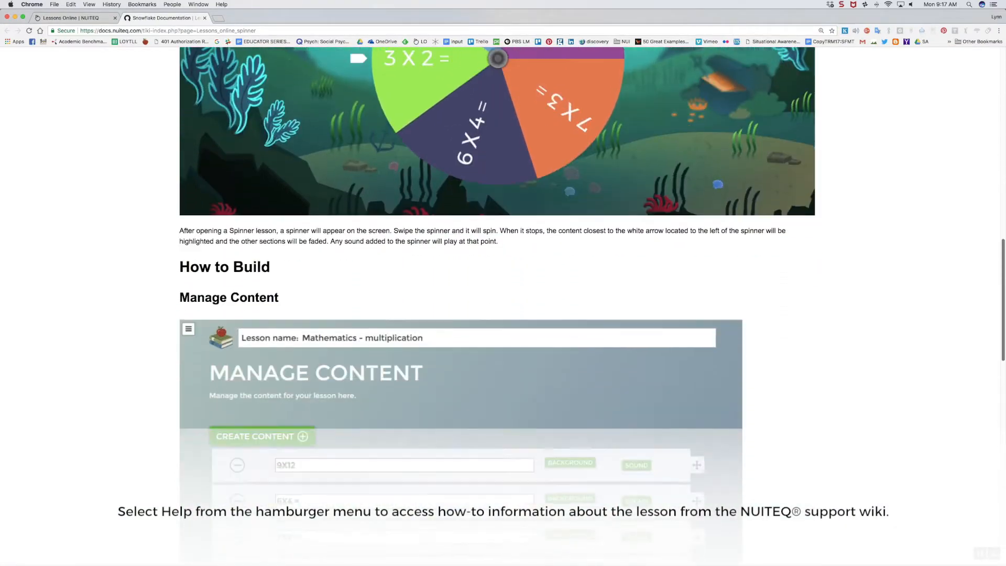
{"action": "scroll", "scroll_direction": "down", "scroll_amount": 3}
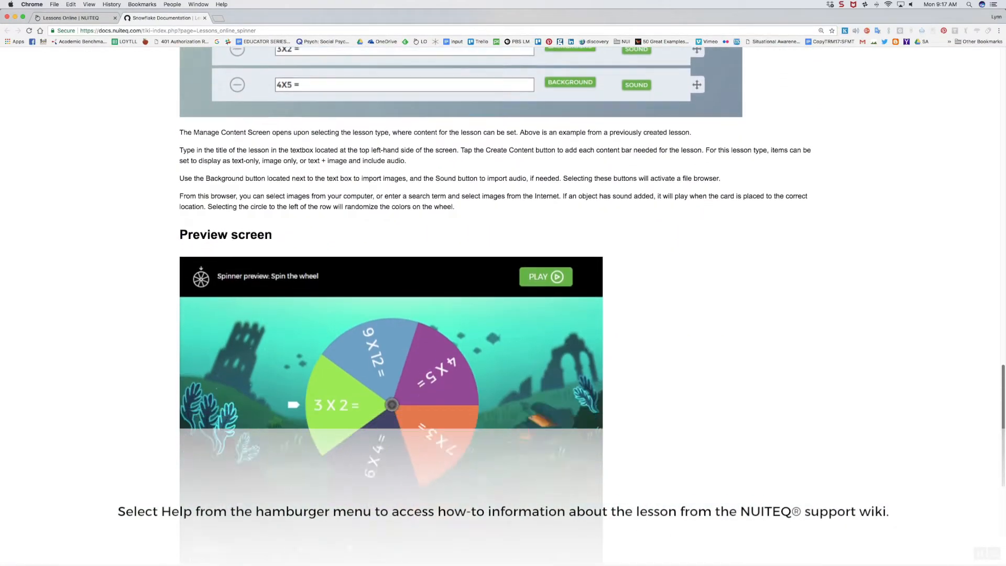
{"action": "scroll", "scroll_direction": "down", "scroll_amount": 3}
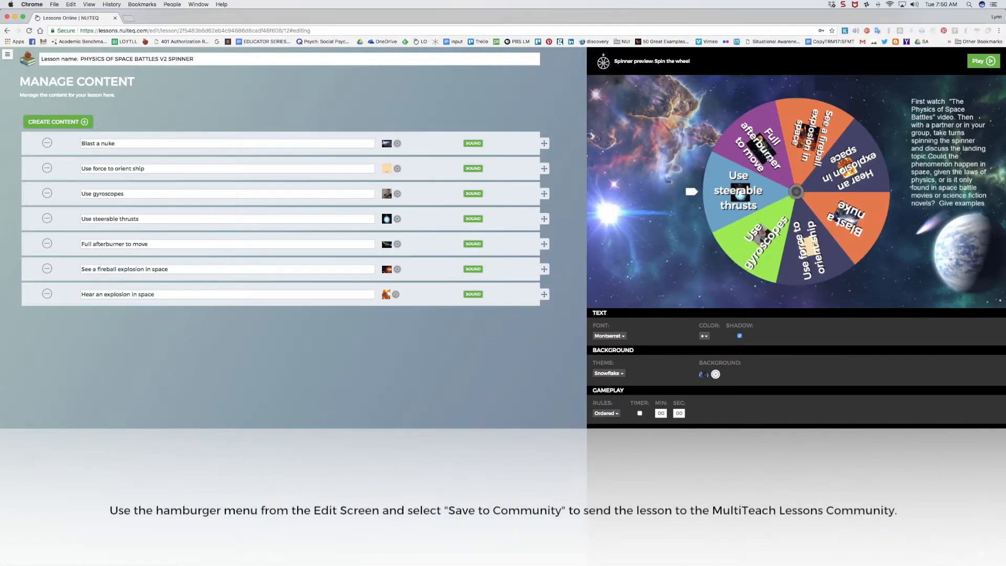
Step: Start Save to community and set Age group 13-15 and Subject Science
{"action": "left_click", "coordinate": [7, 53]}
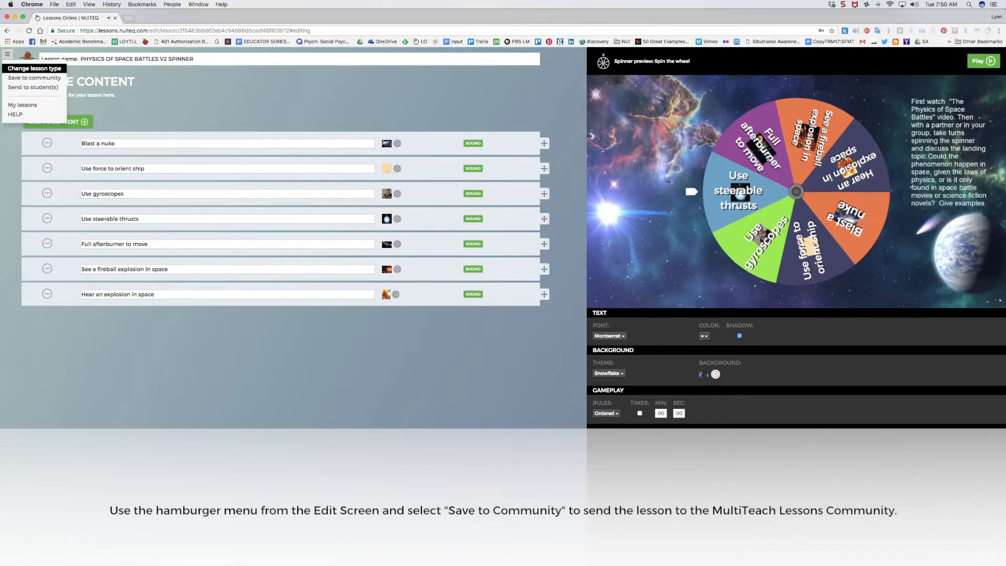
{"action": "left_click", "coordinate": [34, 77]}
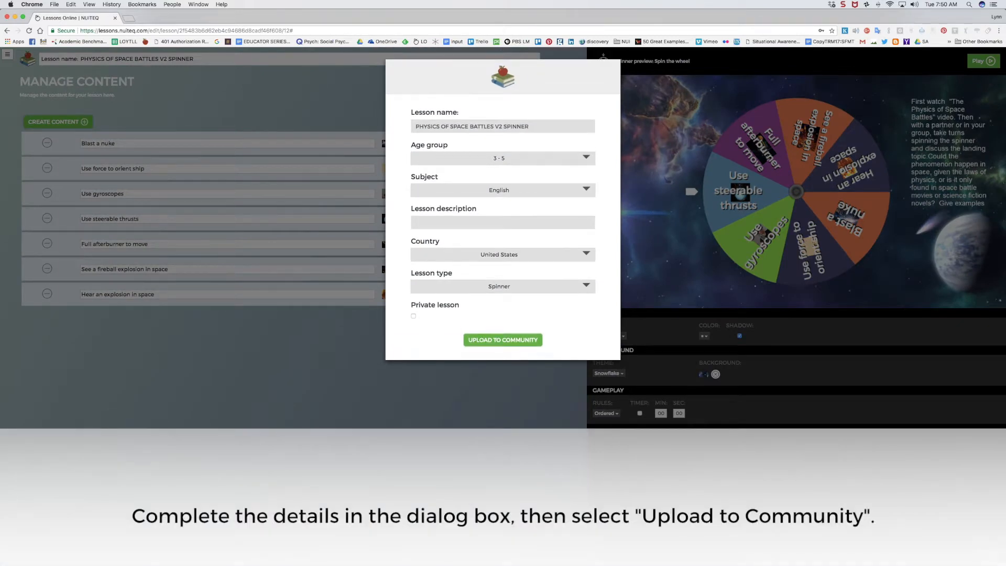
{"action": "left_click", "coordinate": [501, 159]}
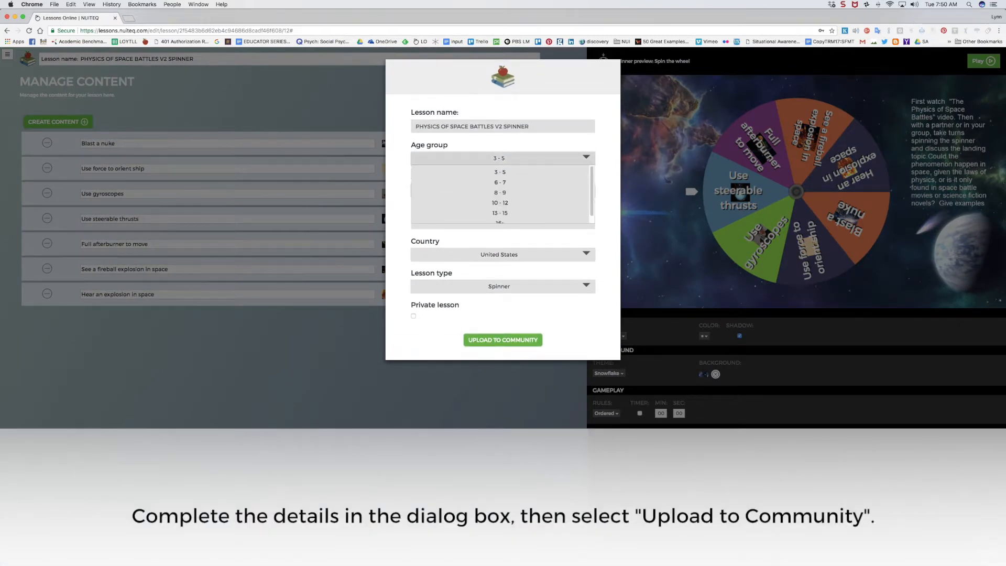
{"action": "left_click", "coordinate": [499, 212]}
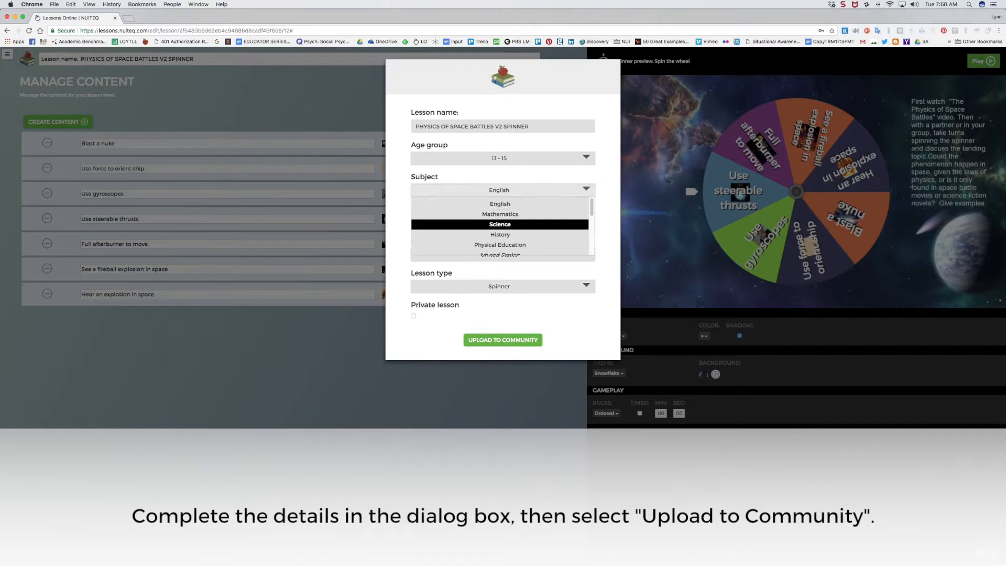
{"action": "left_click", "coordinate": [499, 224]}
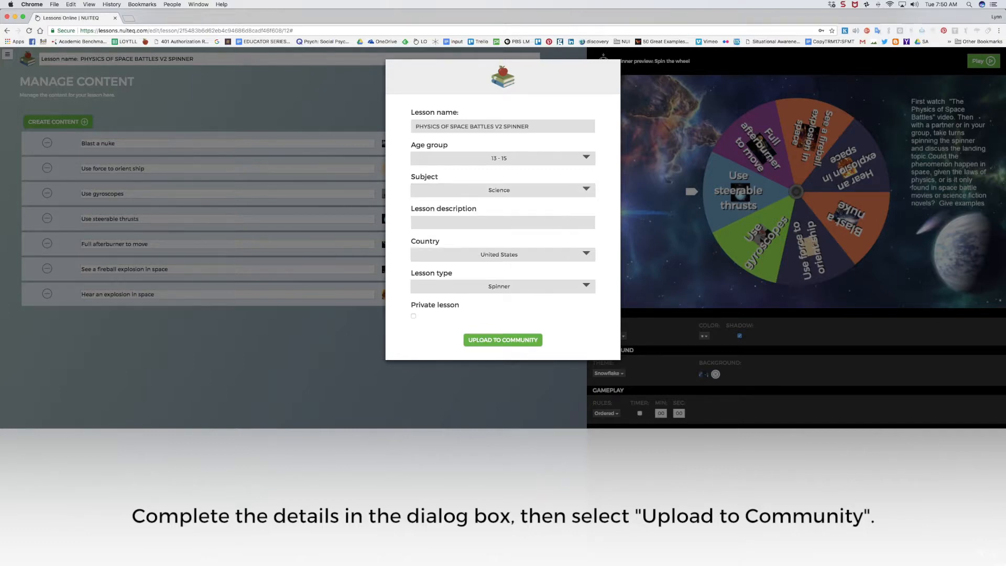
Step: Describe the lesson as TBA, mark it Private, and upload it to the MultiTeach Lessons Community
{"action": "type", "text": "TBA"}
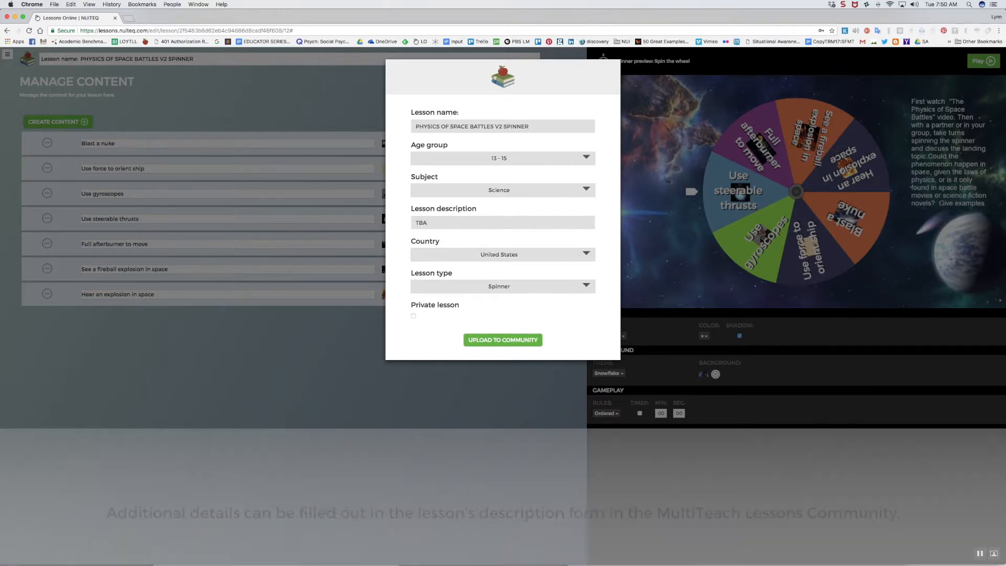
{"action": "left_click", "coordinate": [412, 315]}
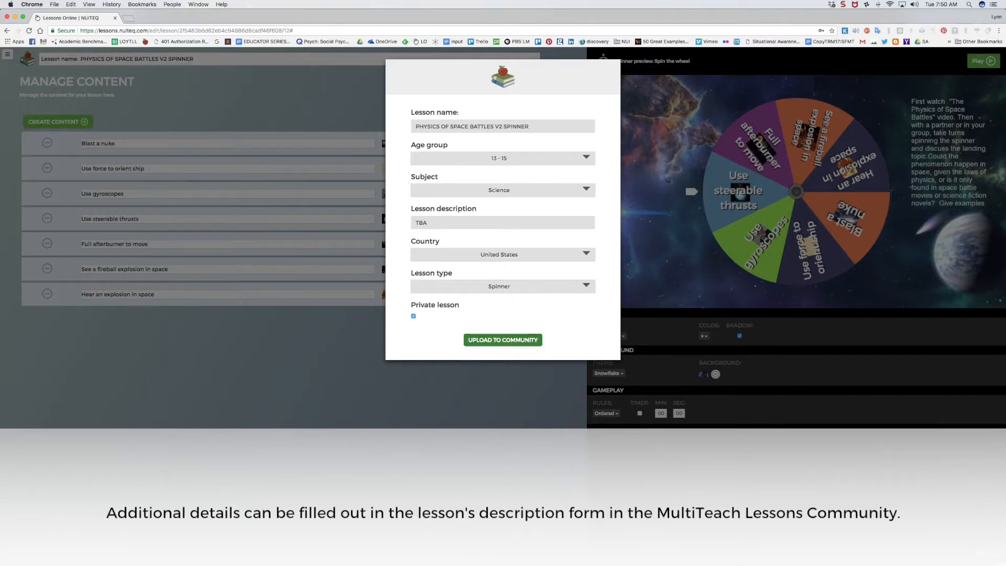
{"action": "left_click", "coordinate": [502, 339]}
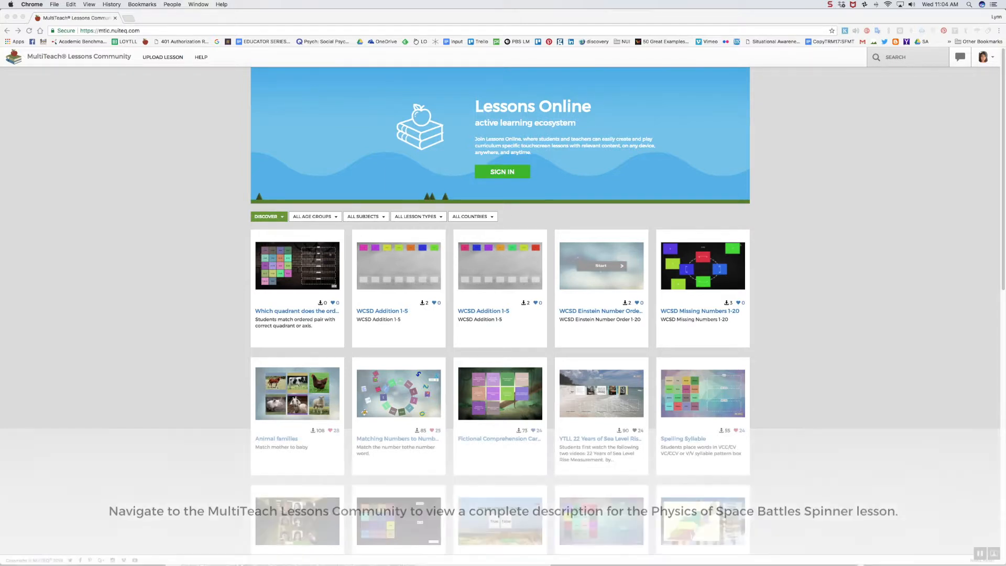
{"action": "type", "text": "YTLL"}
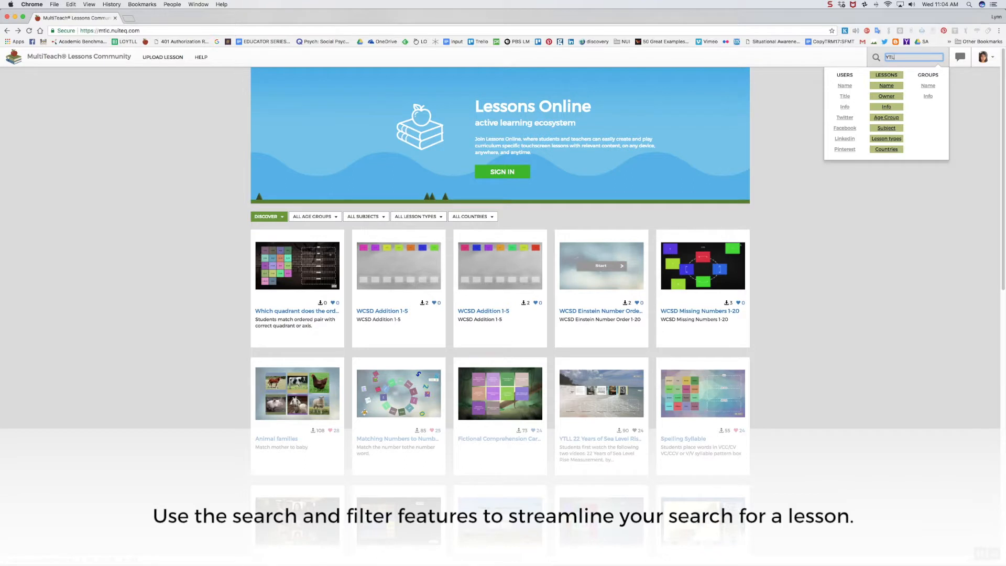